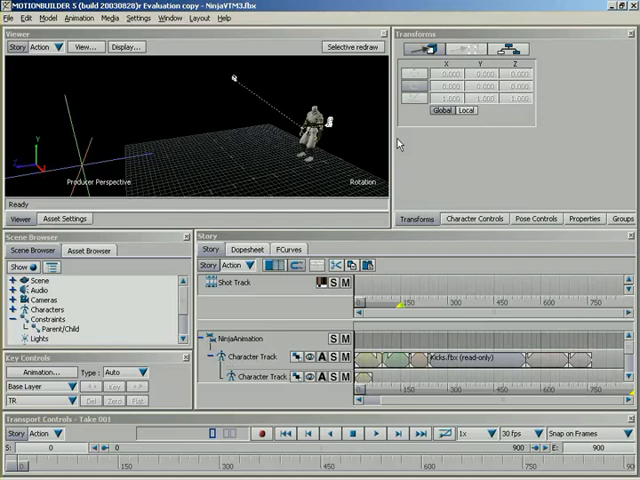
mouse_move(234, 86)
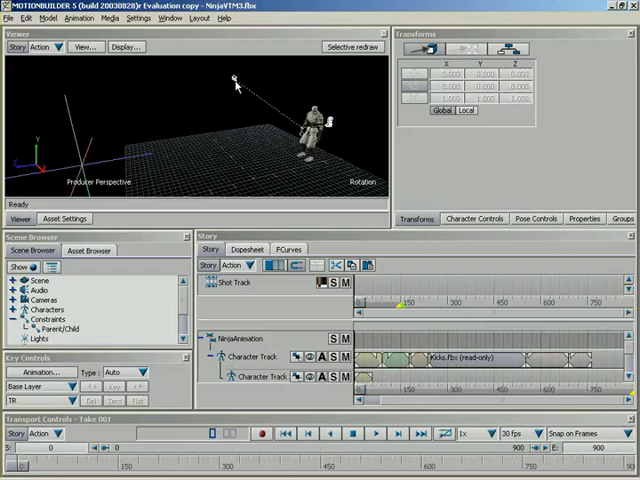
mouse_move(238, 102)
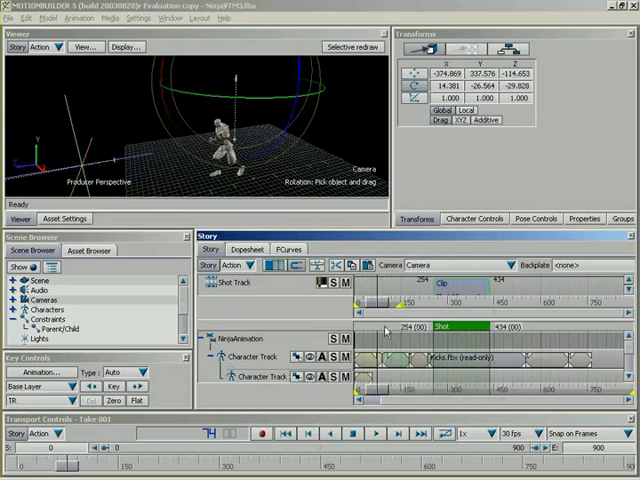
mouse_move(290, 362)
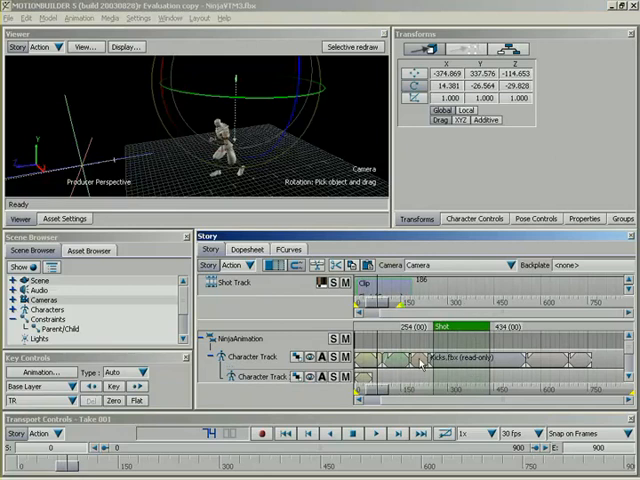
Step: Drop the selected camera onto the Shot Track to create the first shot clip
left_click(470, 330)
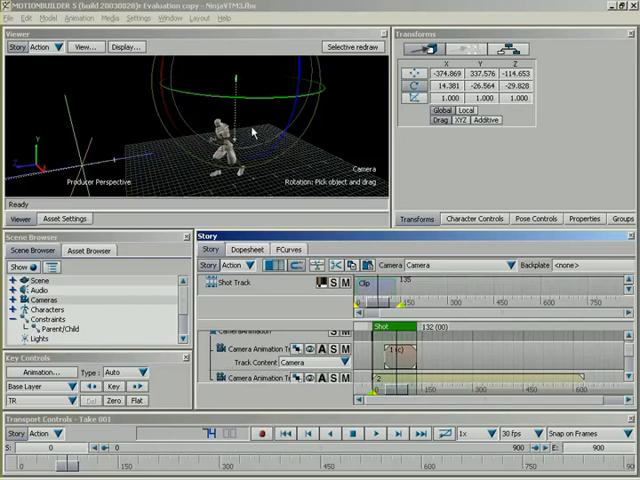
mouse_move(264, 136)
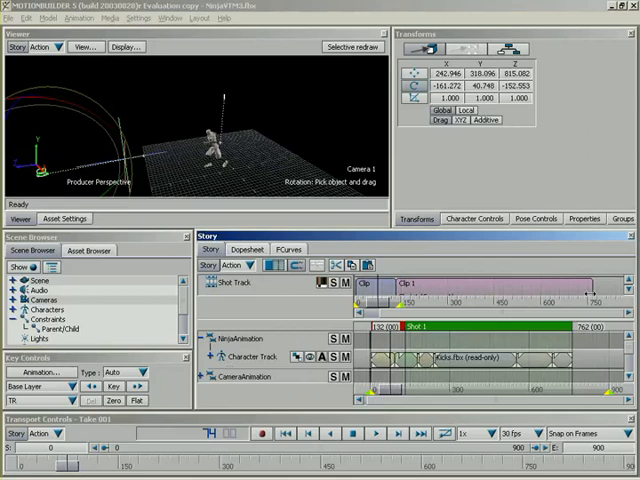
mouse_move(592, 292)
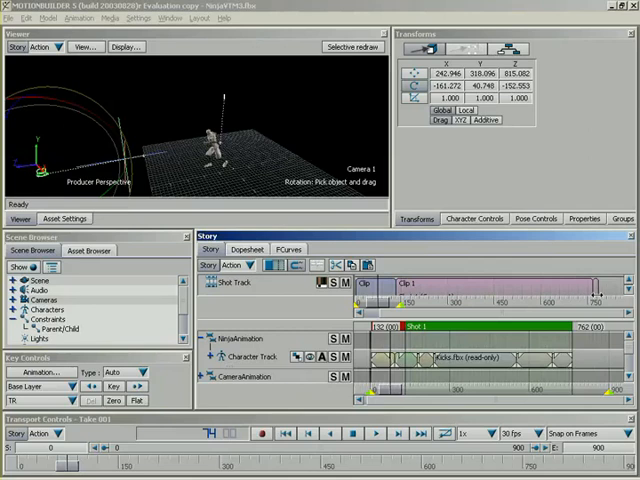
mouse_move(596, 288)
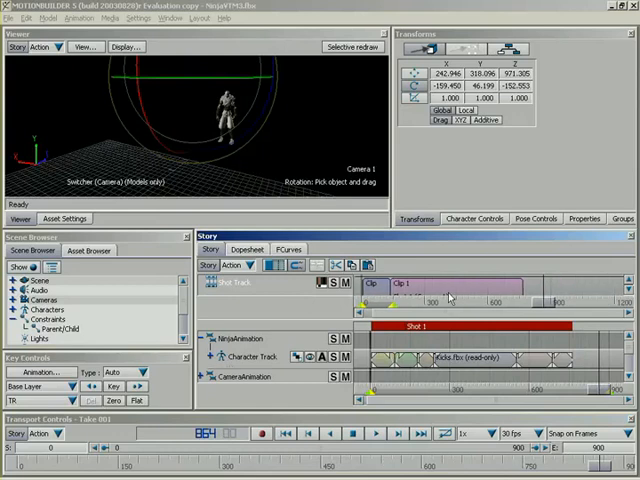
mouse_move(284, 150)
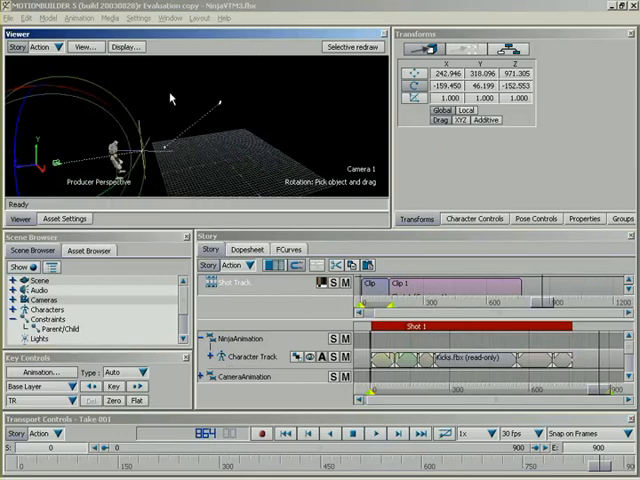
mouse_move(58, 168)
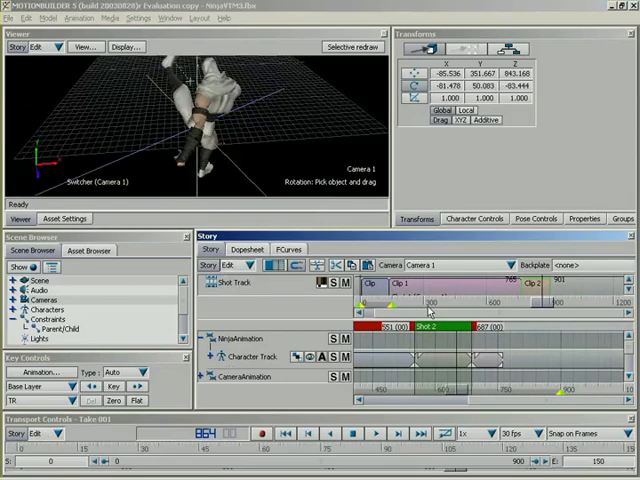
mouse_move(424, 312)
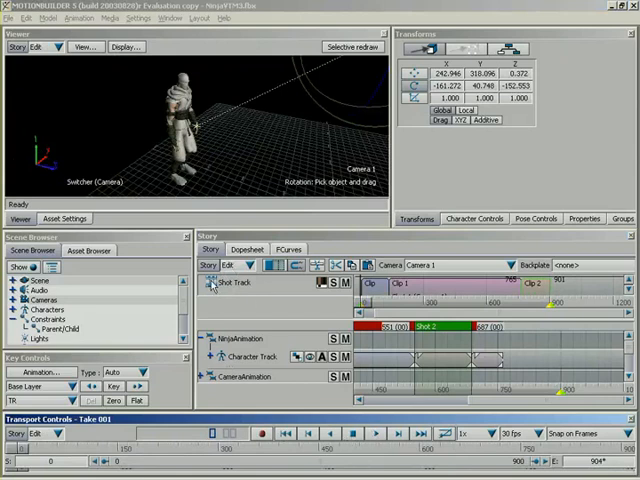
mouse_move(276, 284)
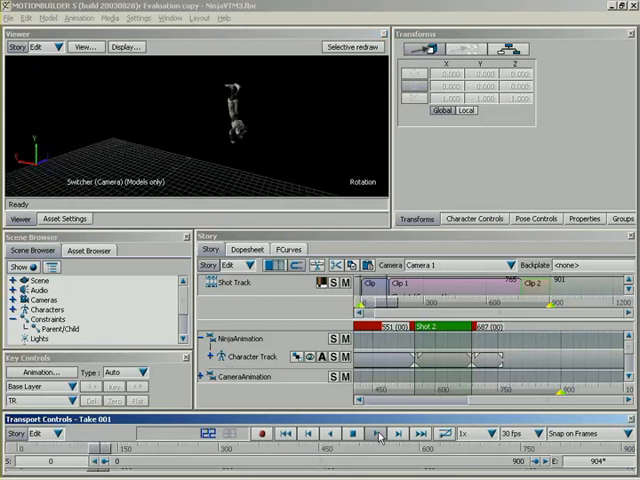
Step: Play the edit from the shot start to watch the bullet-time repeat through the switched camera
left_click(380, 434)
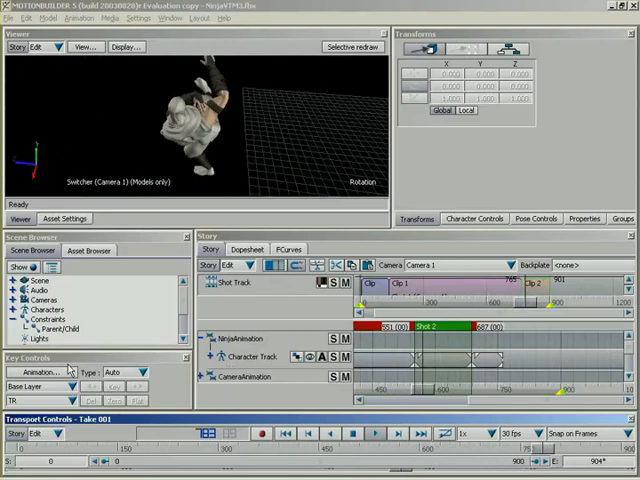
left_click(144, 372)
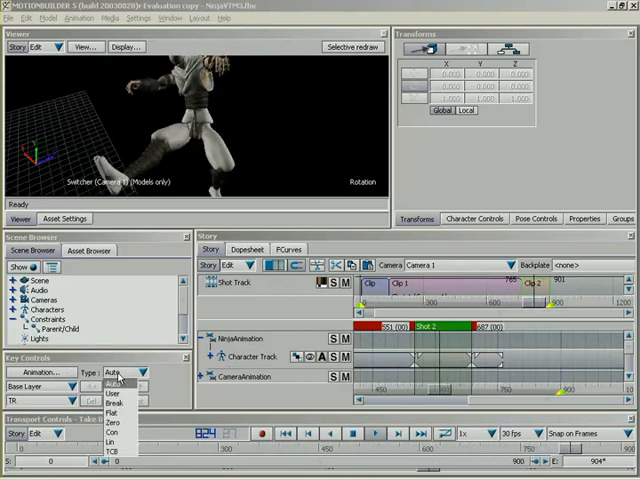